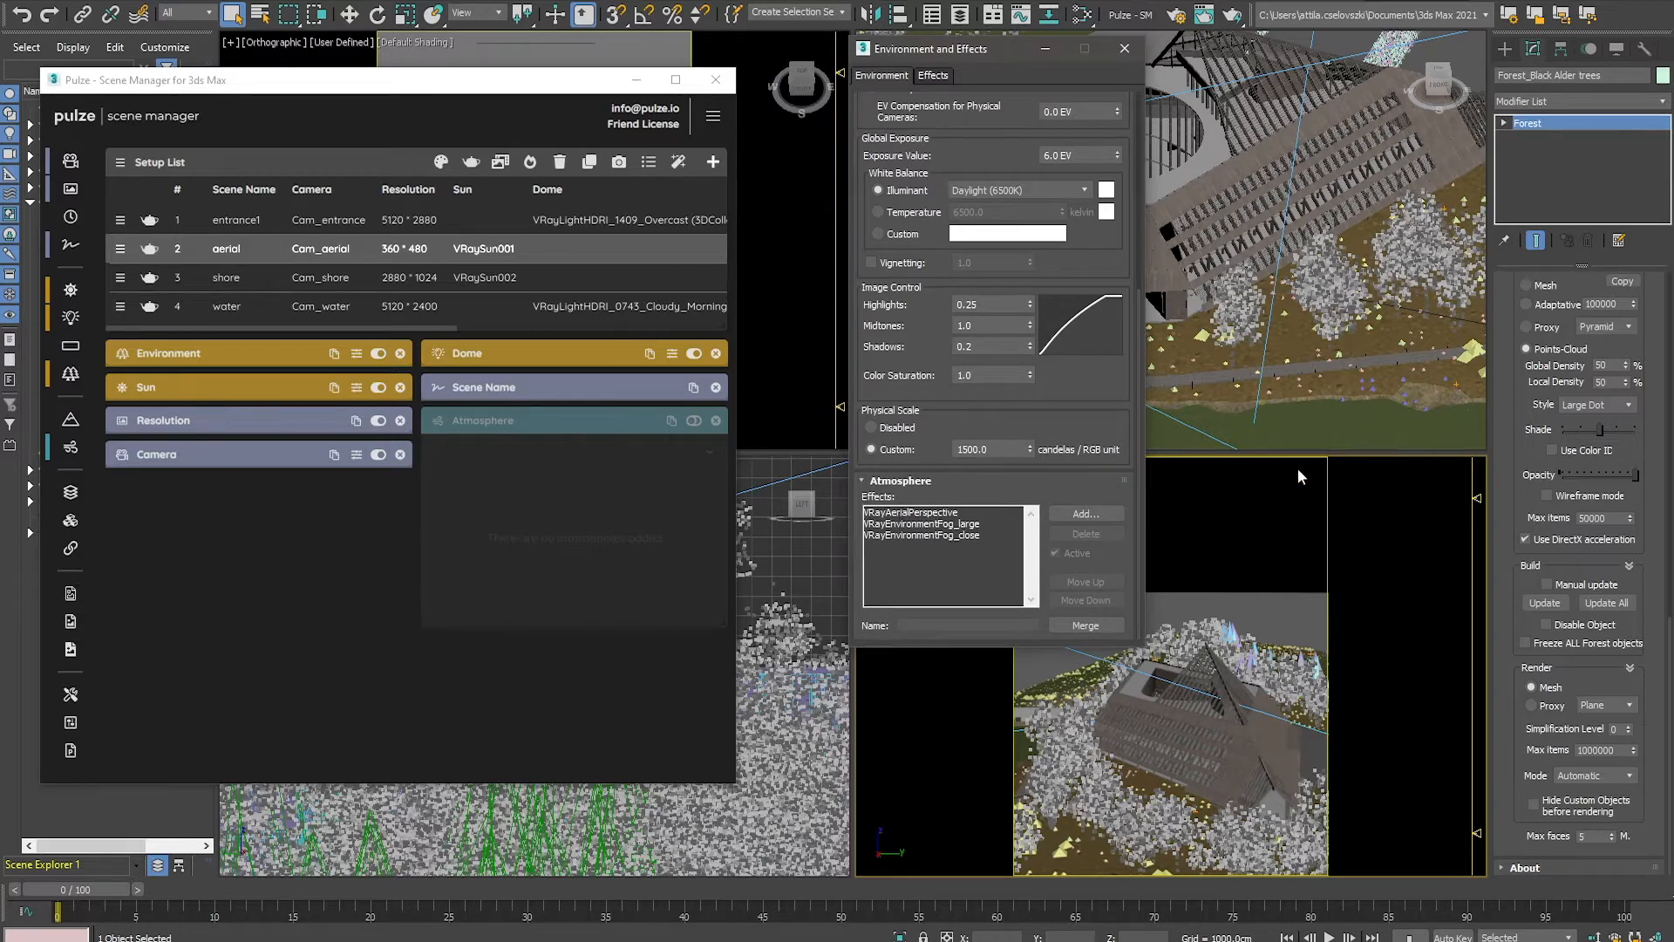
Step: Drag the Environment and Effects window aside to uncover the Pulze Scene Manager
{"action": "left_click_drag", "start_coordinate": [983, 48], "coordinate": [832, 45]}
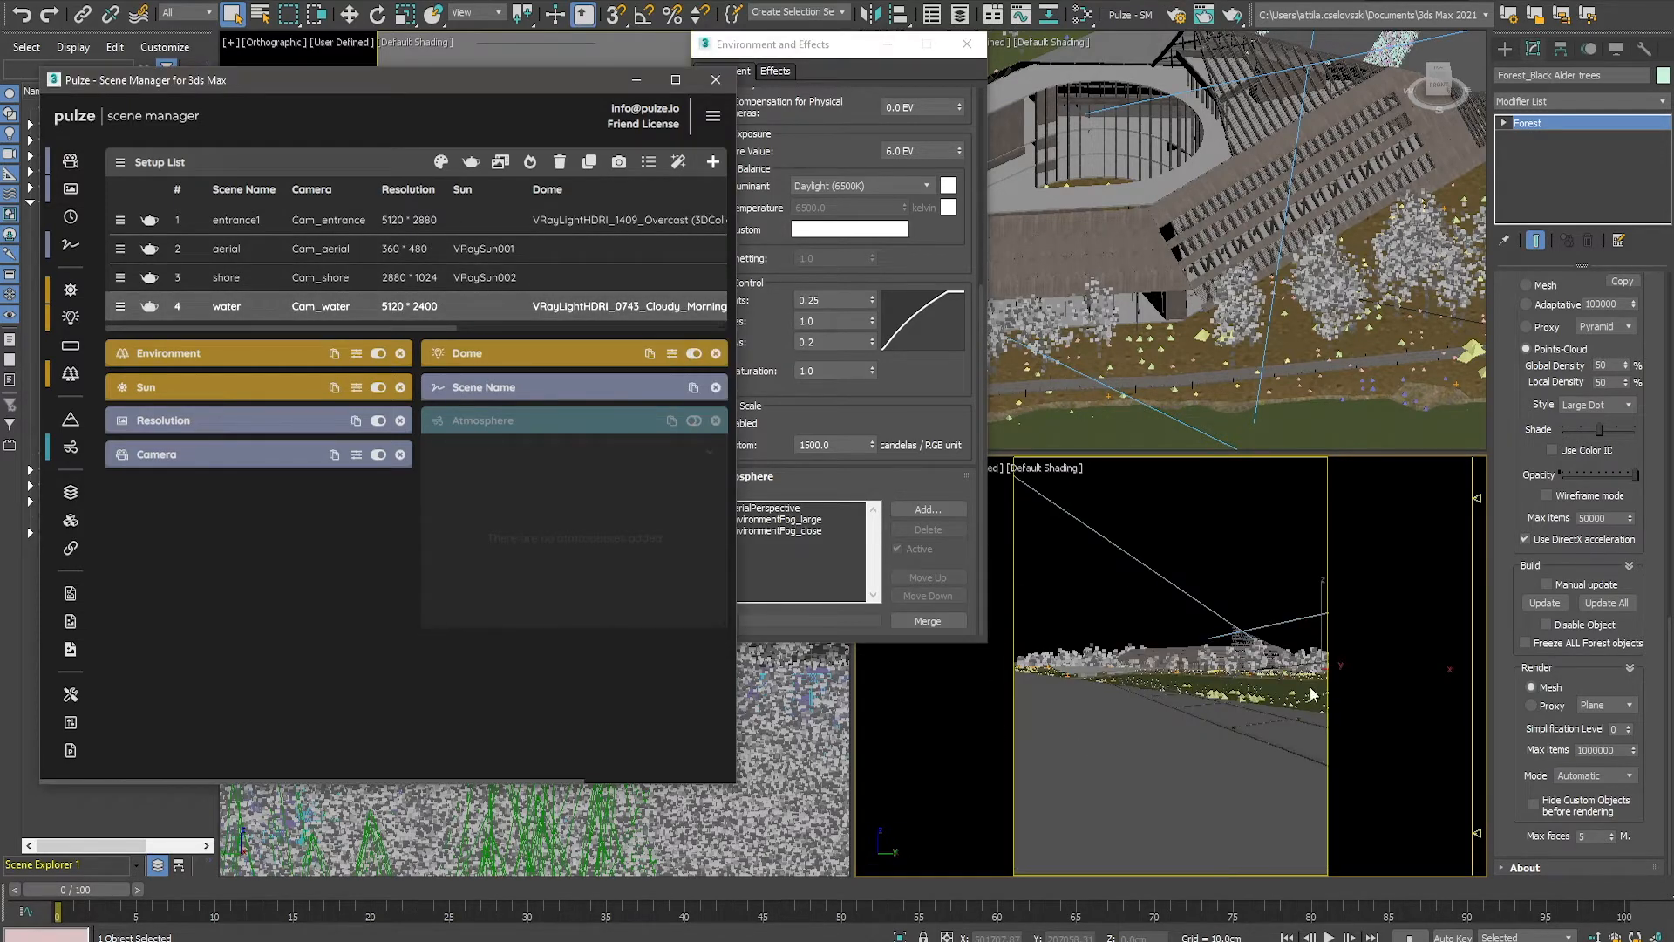
{"action": "mouse_move", "coordinate": [1209, 588]}
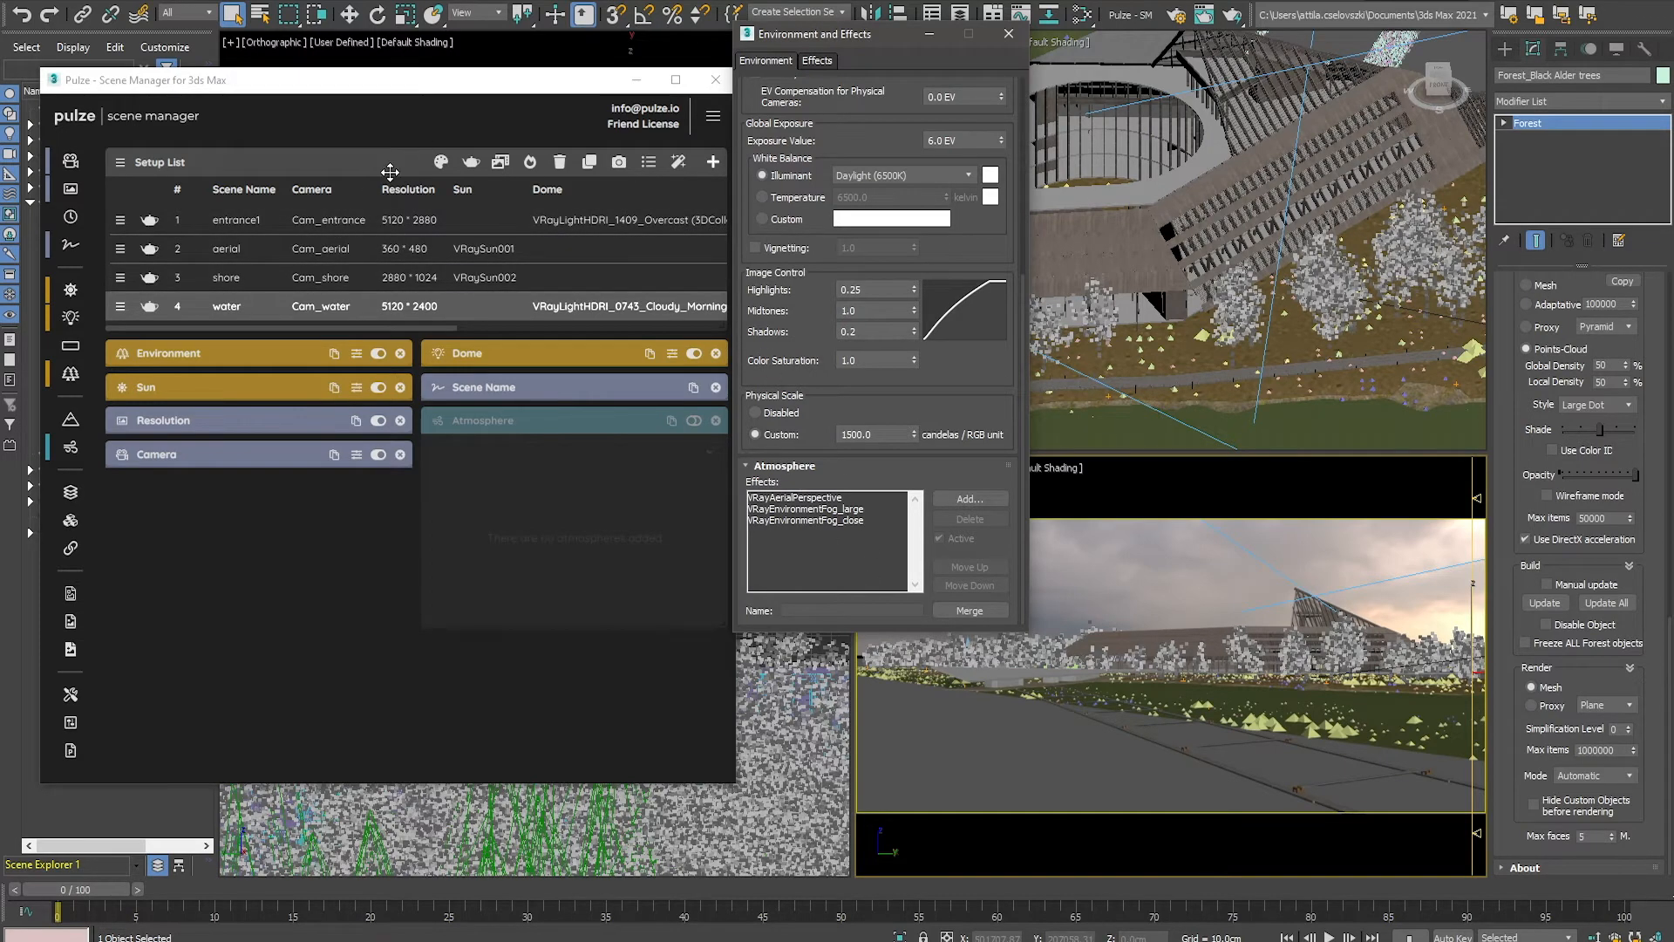
{"action": "mouse_move", "coordinate": [704, 454]}
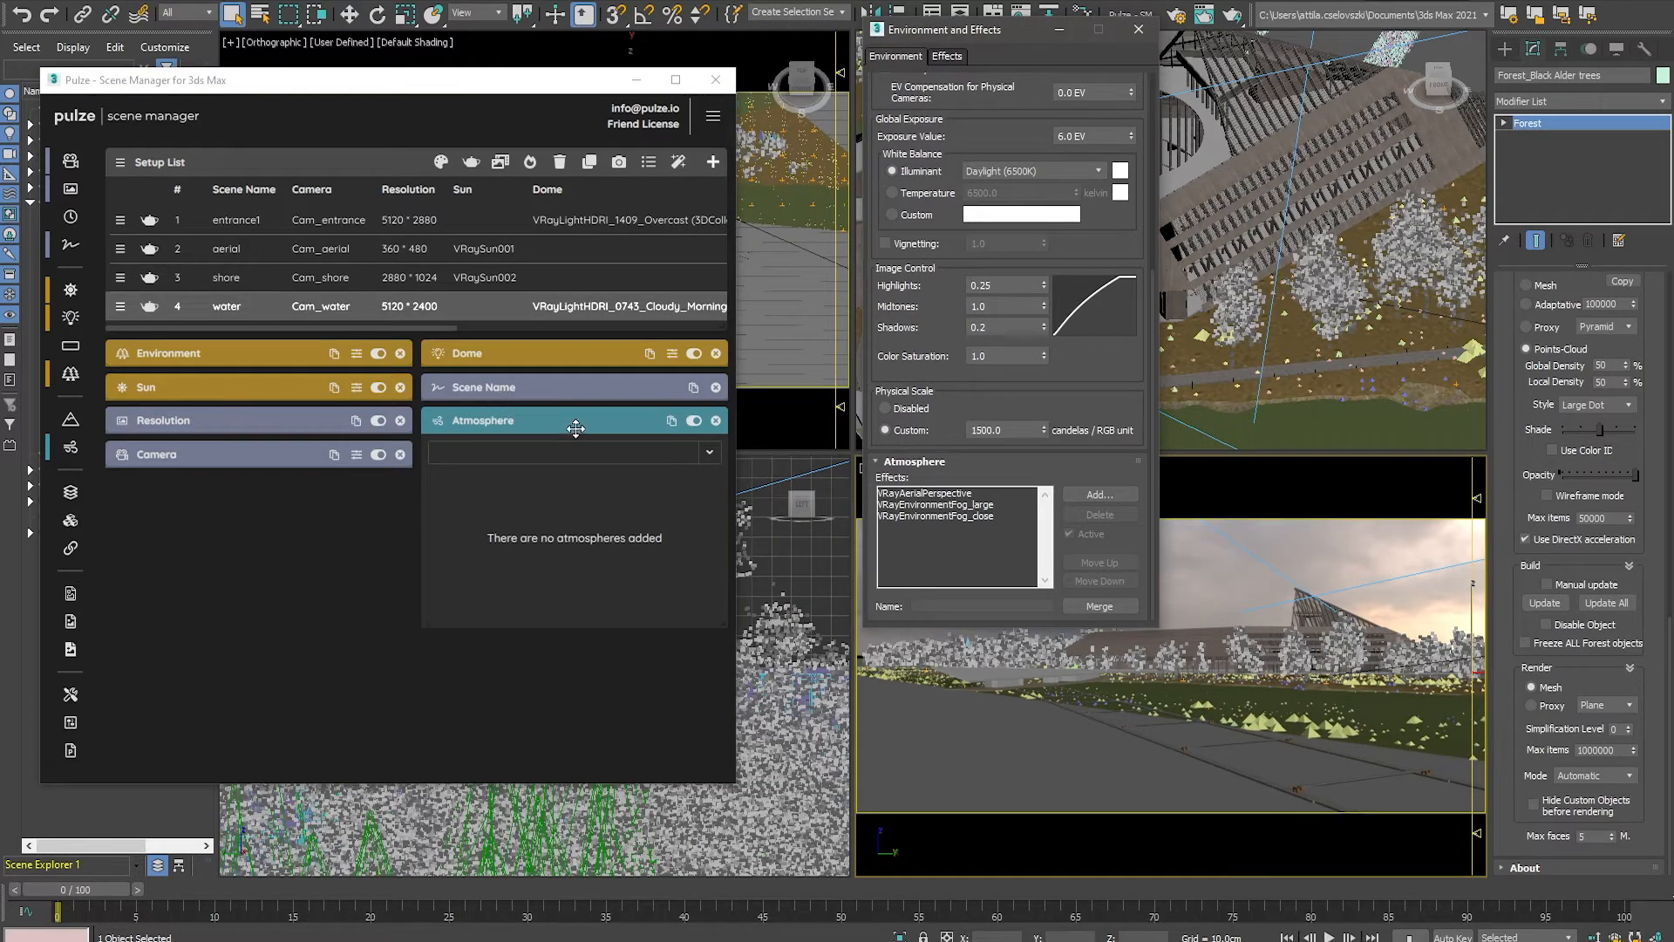
Step: Add the three scene atmospheres to the water setup, keeping VRayEnvironmentFog_large active
{"action": "left_click", "coordinate": [708, 451]}
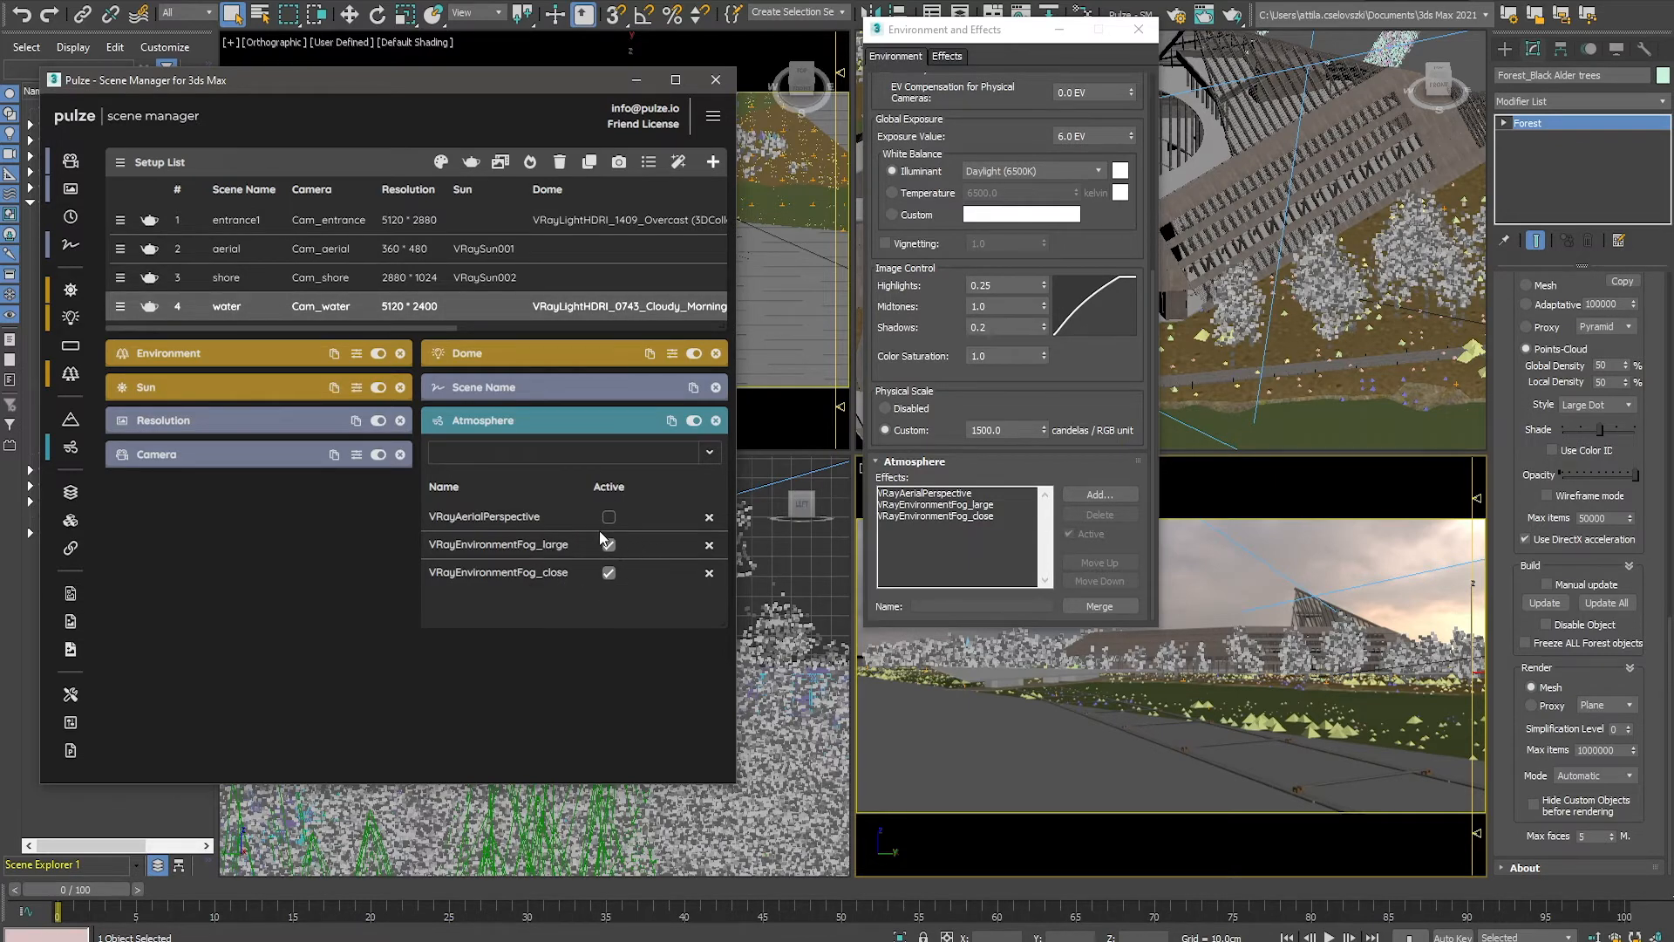
{"action": "left_click", "coordinate": [609, 544]}
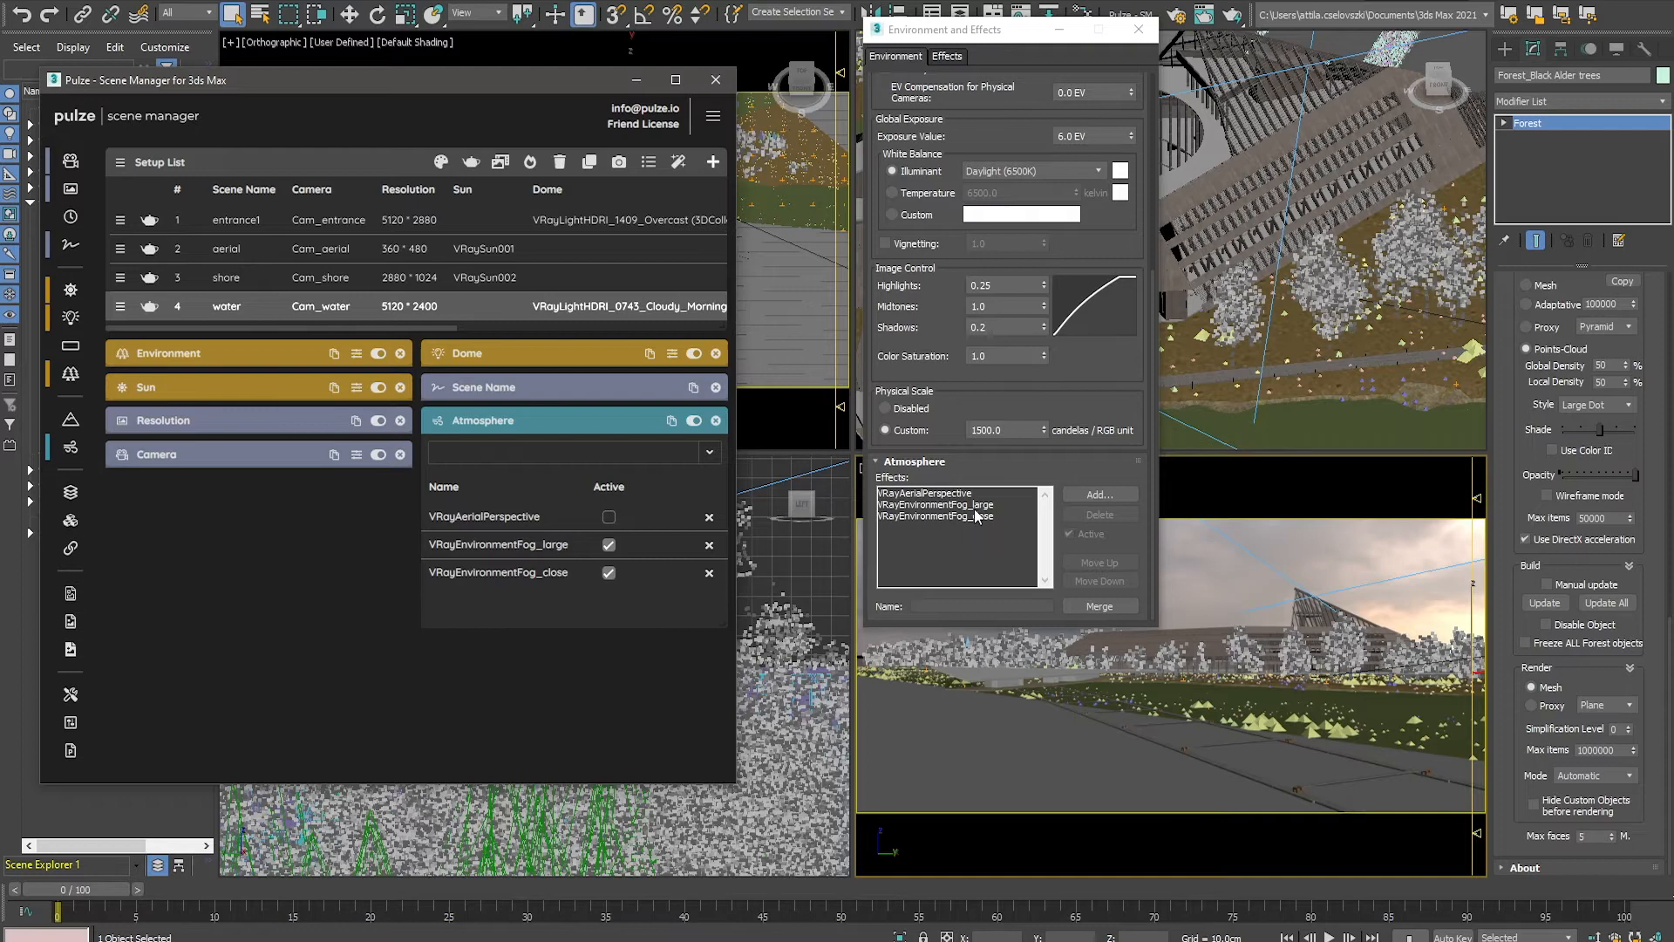
Step: Check fog and aerial perspective in Environment and Effects, then select the aerial setup
{"action": "left_click", "coordinate": [937, 504]}
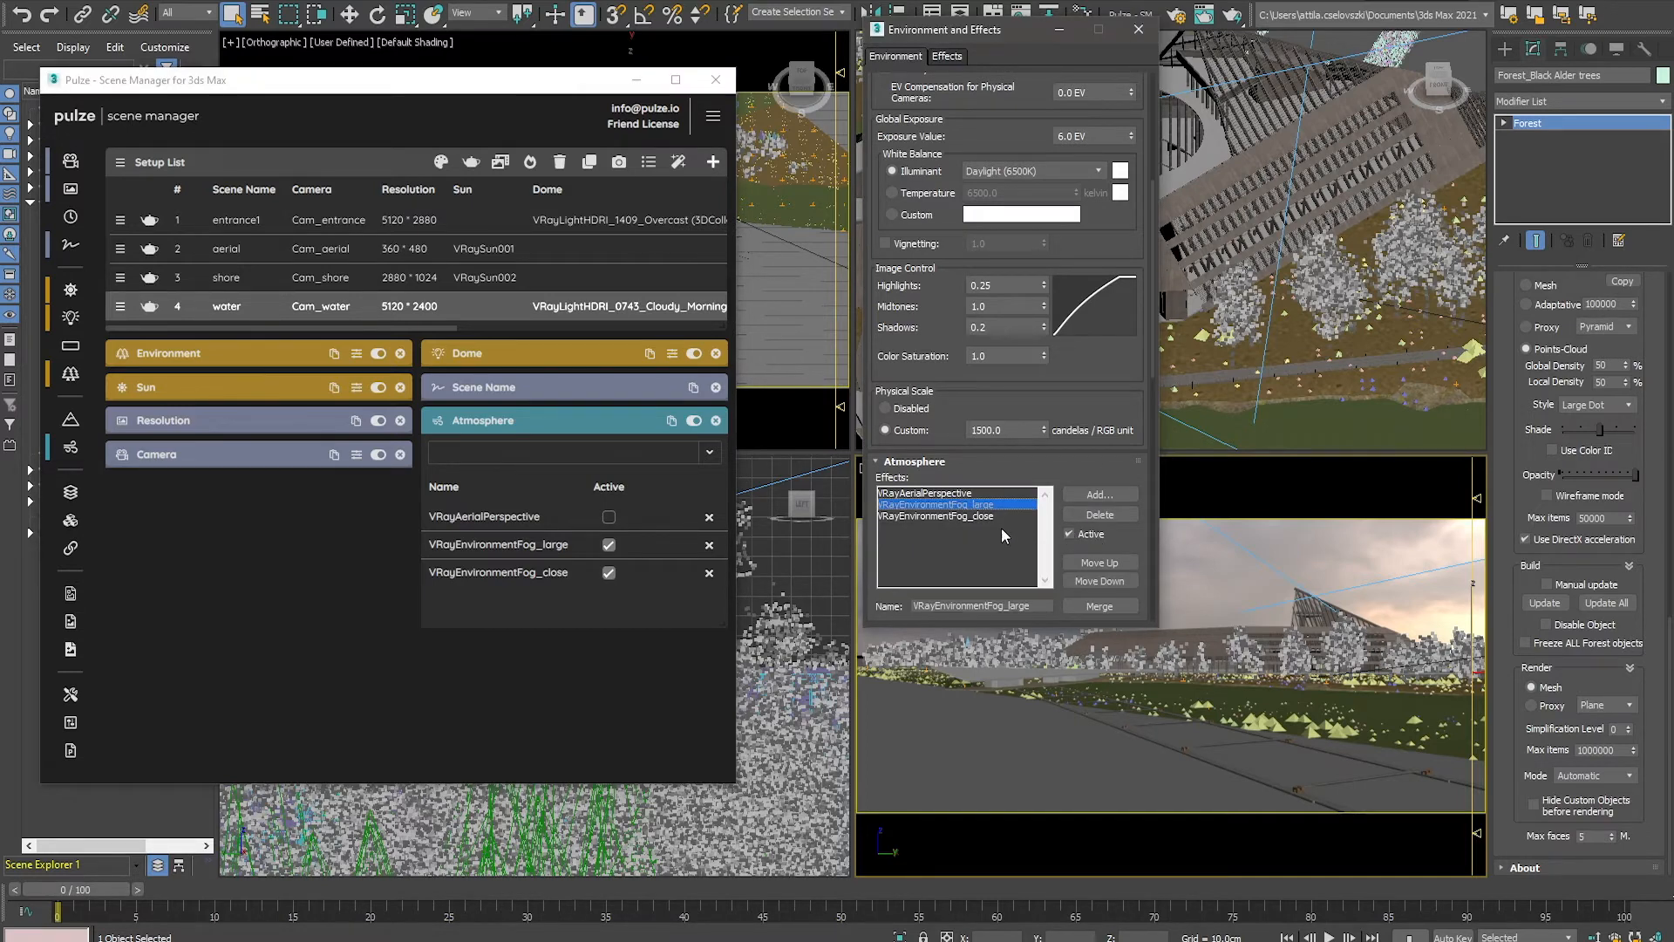
{"action": "left_click", "coordinate": [926, 492]}
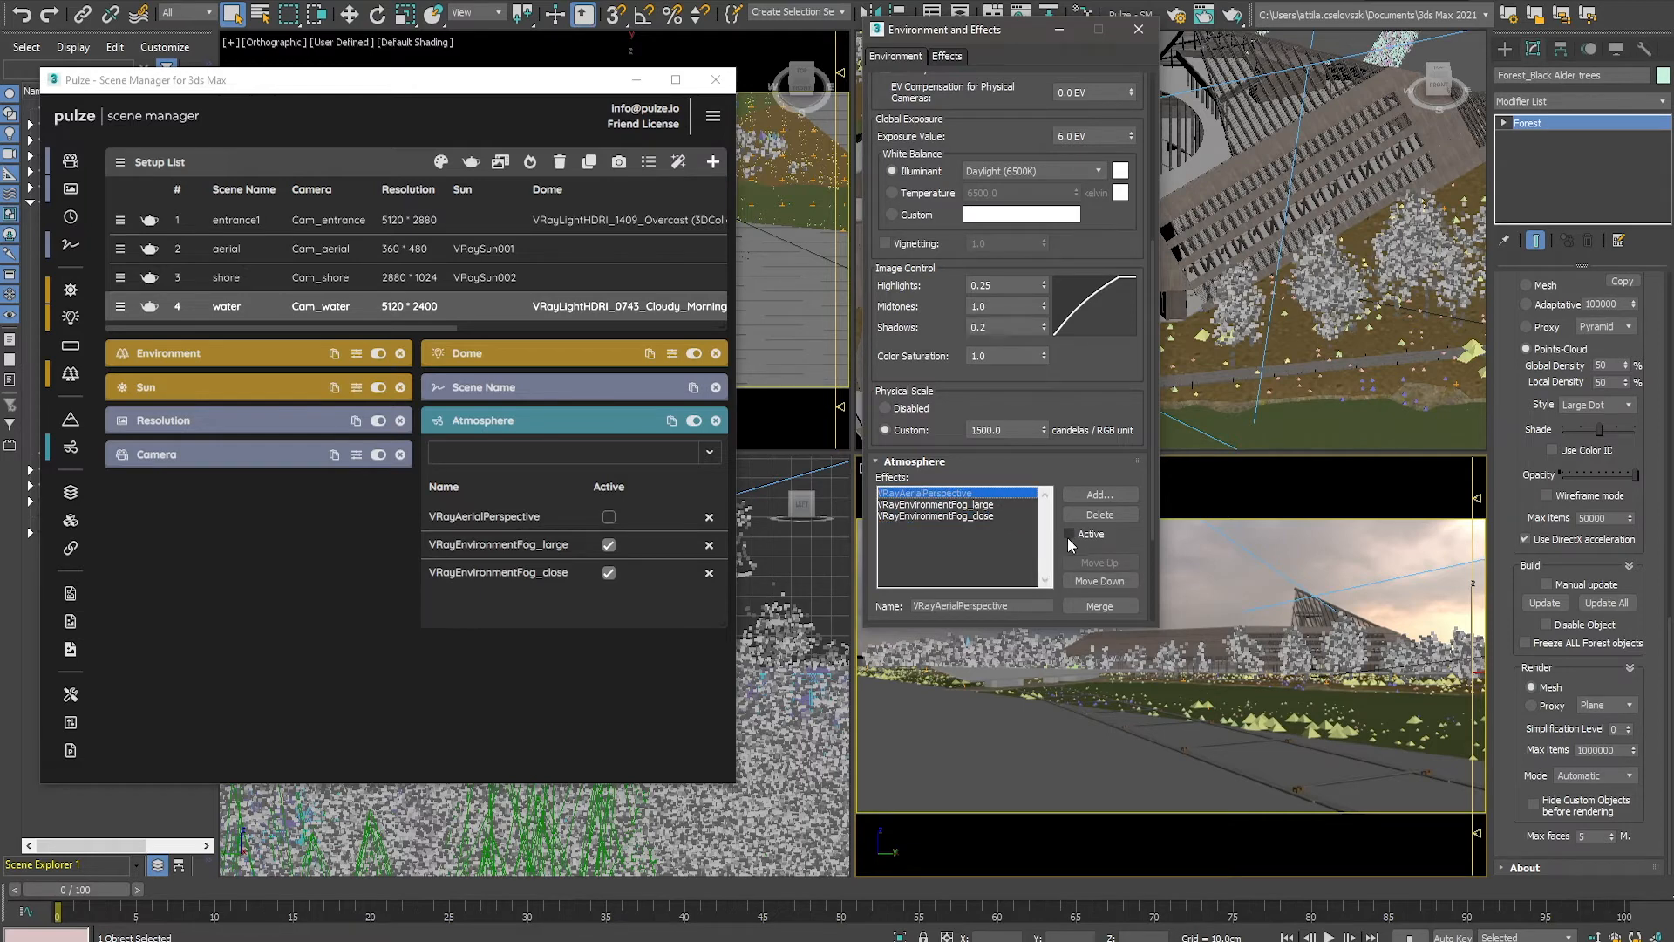
{"action": "left_click", "coordinate": [320, 249]}
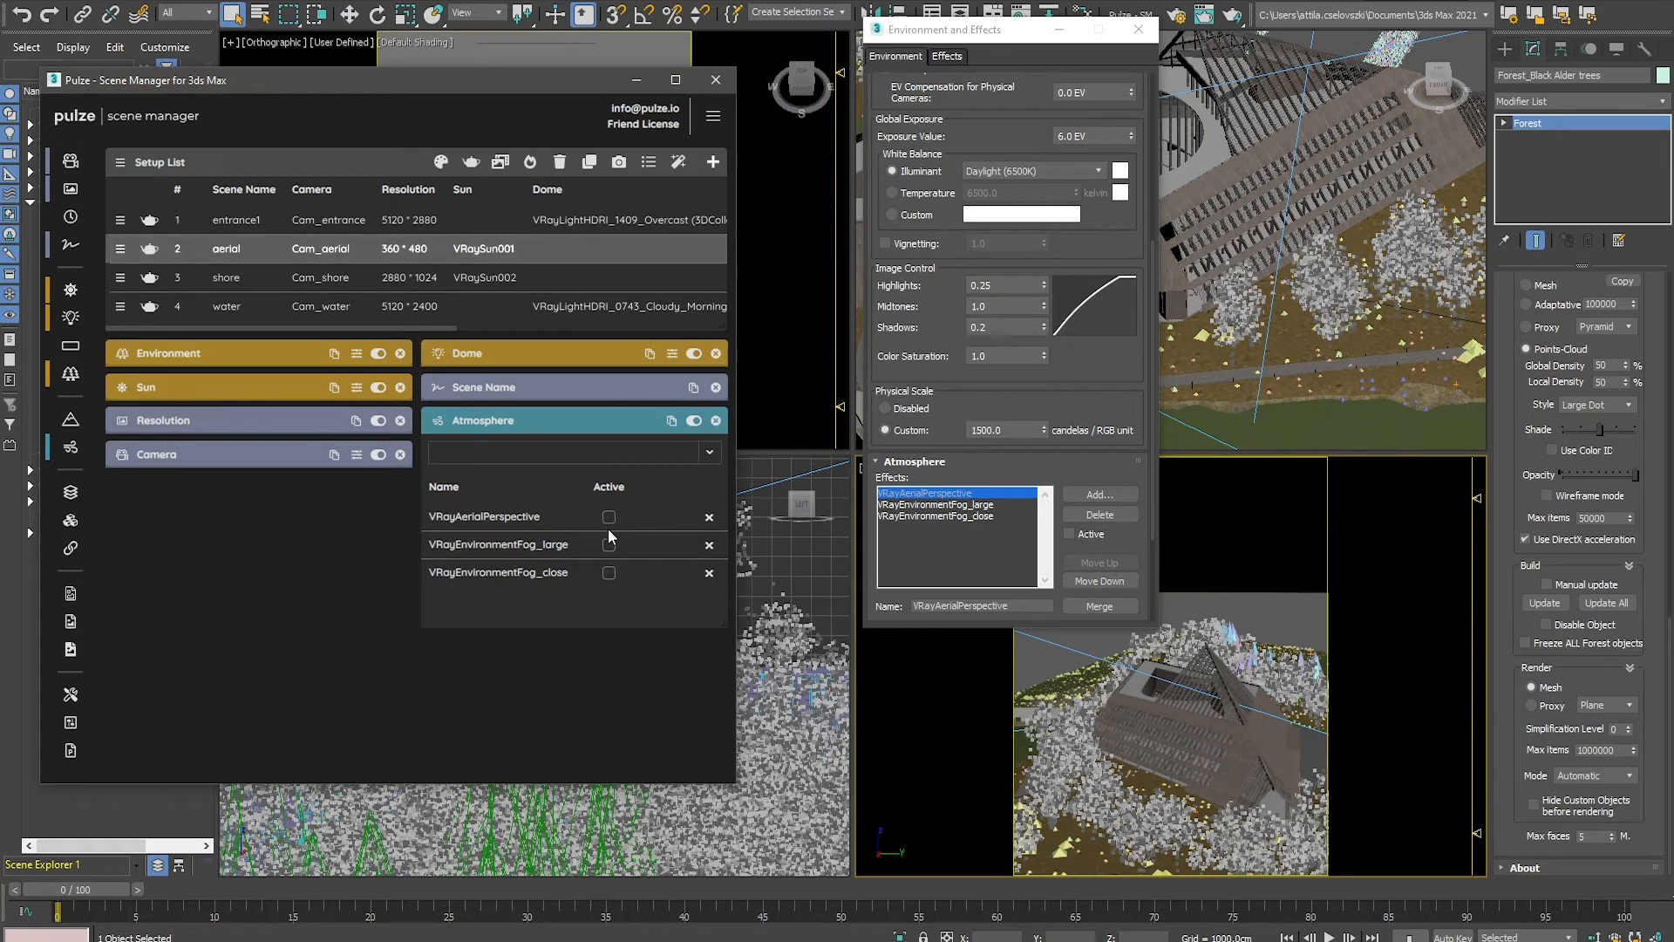
Step: Activate VRayAerialPerspective for aerial, then reselect water with VRayEnvironmentFog_close kept active
{"action": "left_click", "coordinate": [608, 518]}
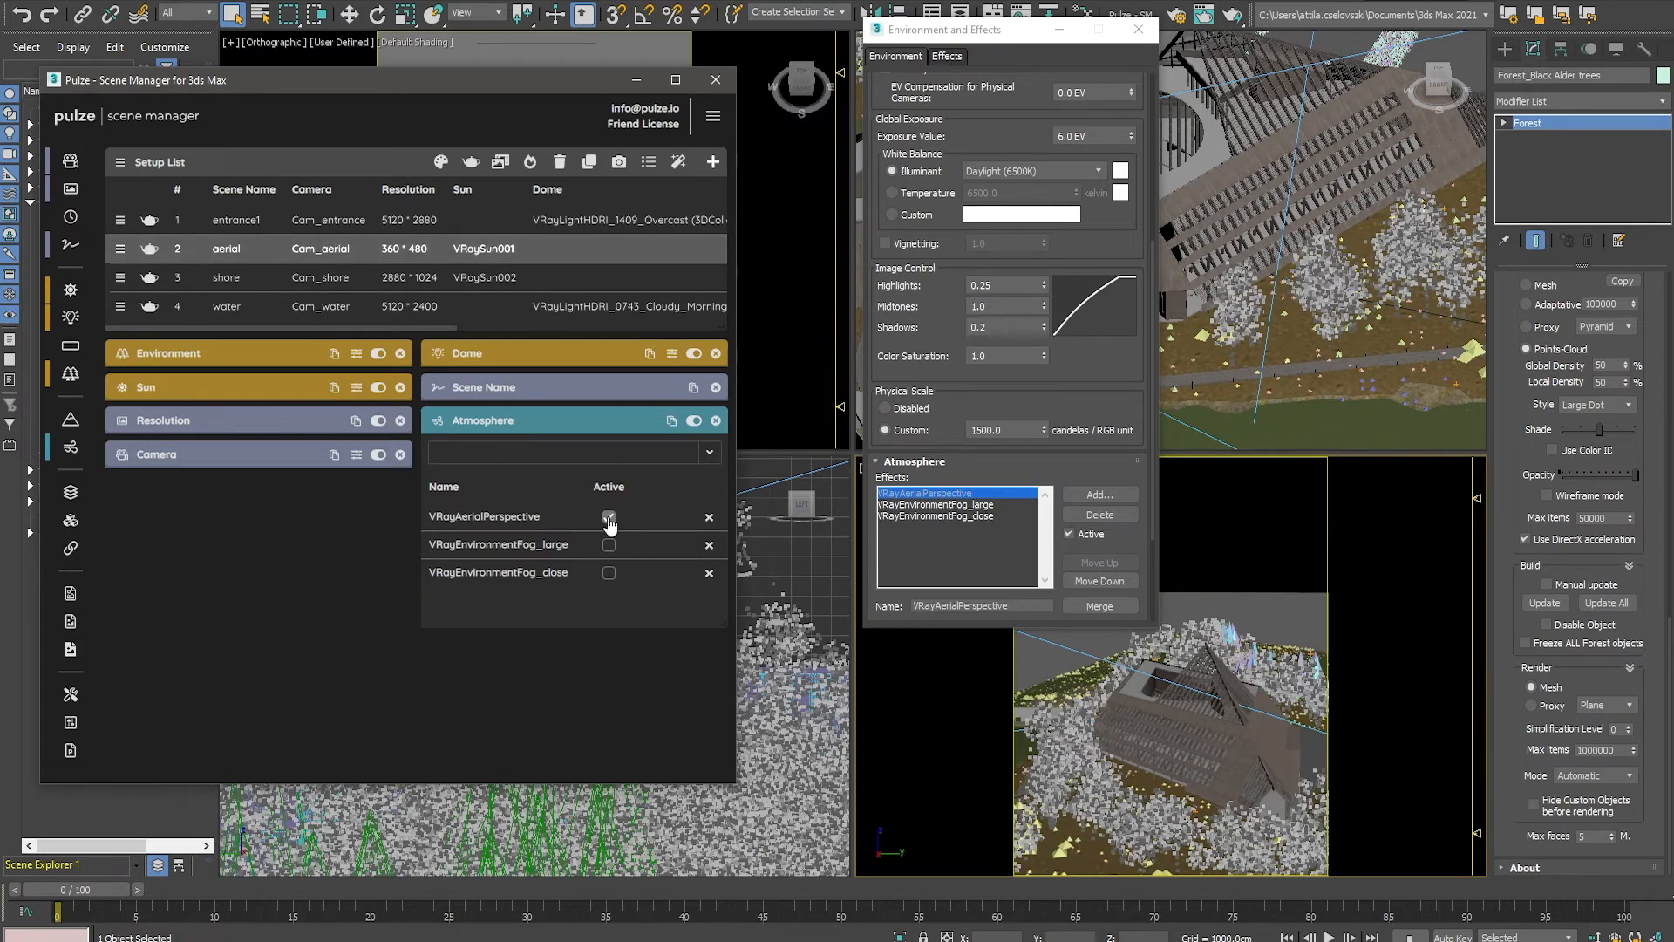
{"action": "left_click", "coordinate": [608, 516]}
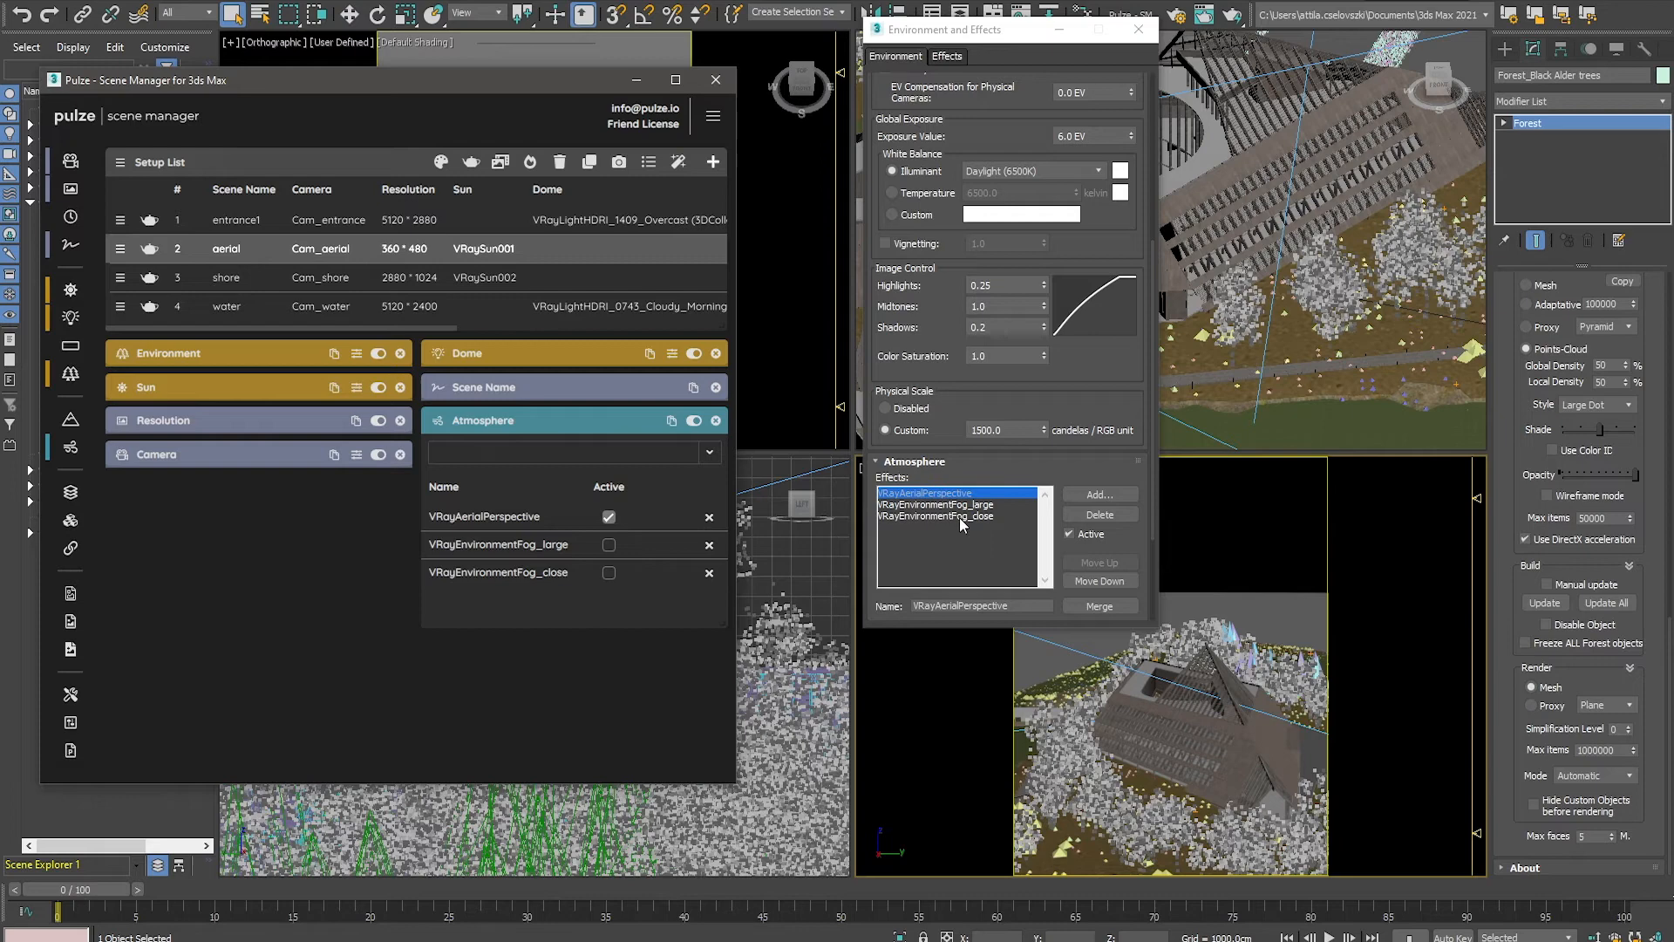
{"action": "left_click", "coordinate": [936, 504]}
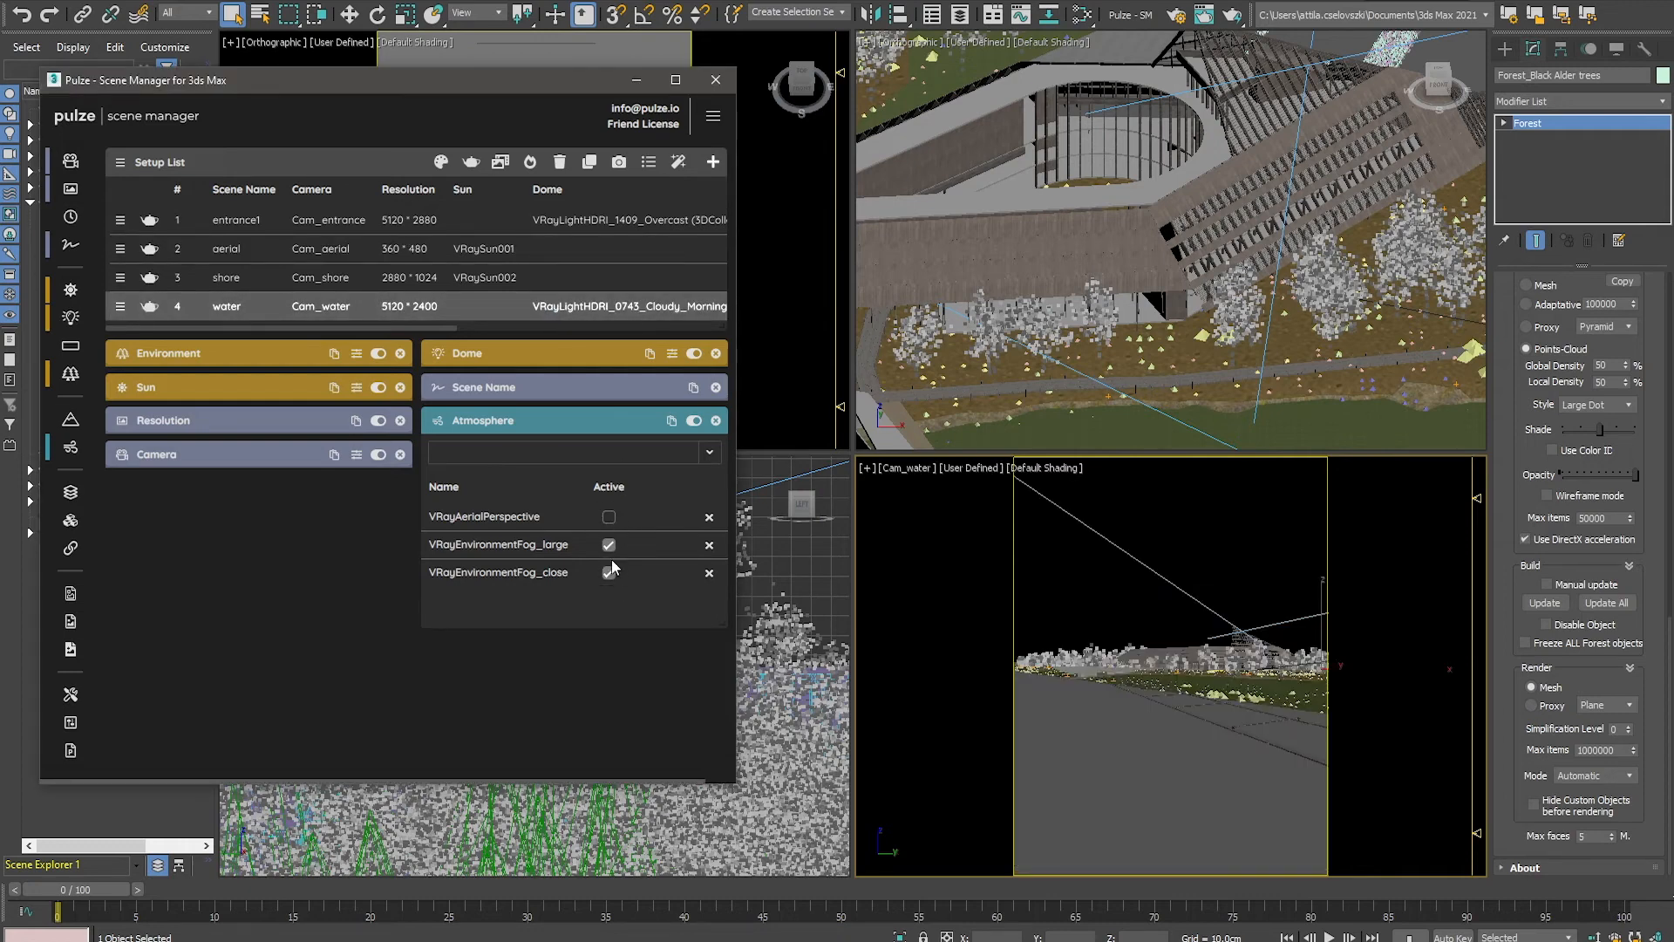
{"action": "left_click", "coordinate": [609, 574]}
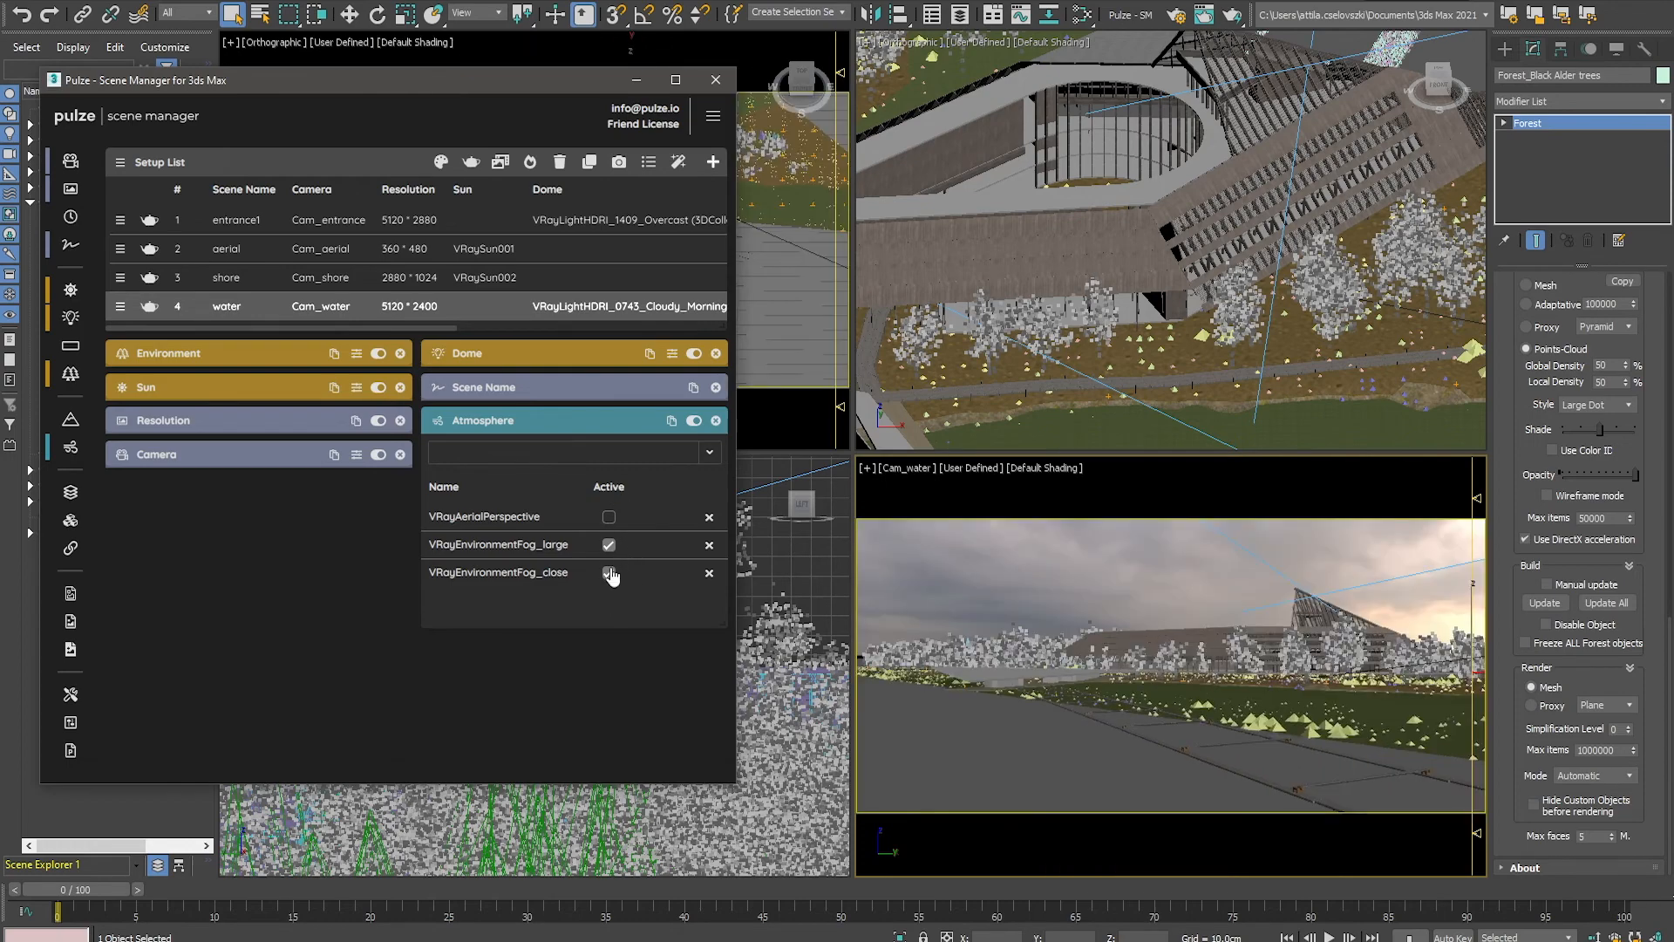